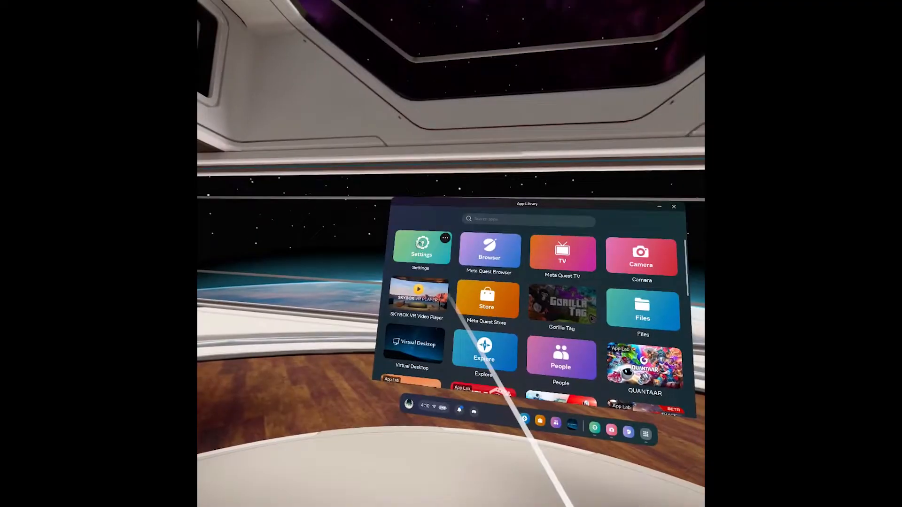
Launch the Settings app from the App Library
click(421, 251)
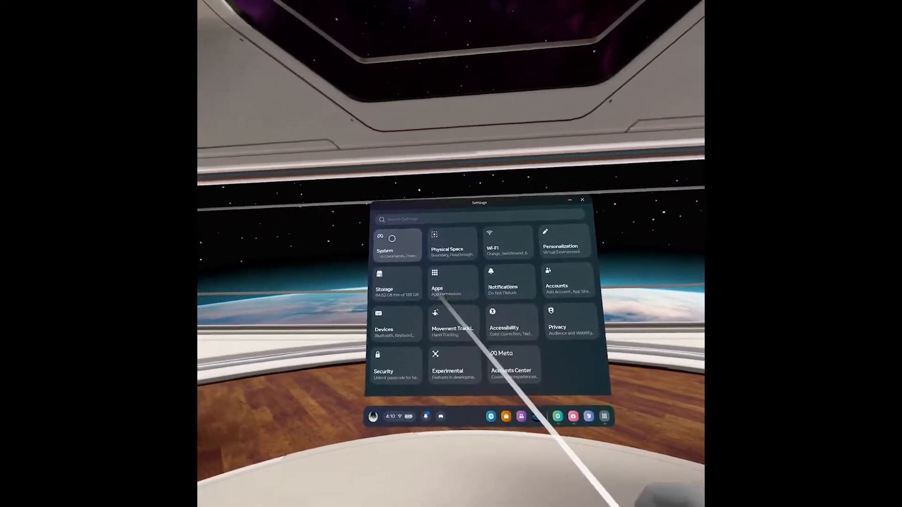
Go to System > Language and Region, showing Language set to English (US)
click(385, 244)
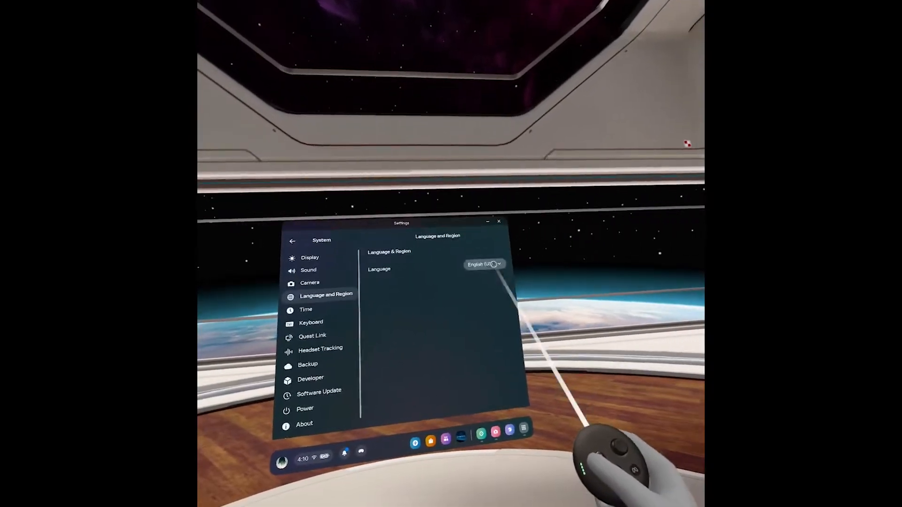
click(484, 264)
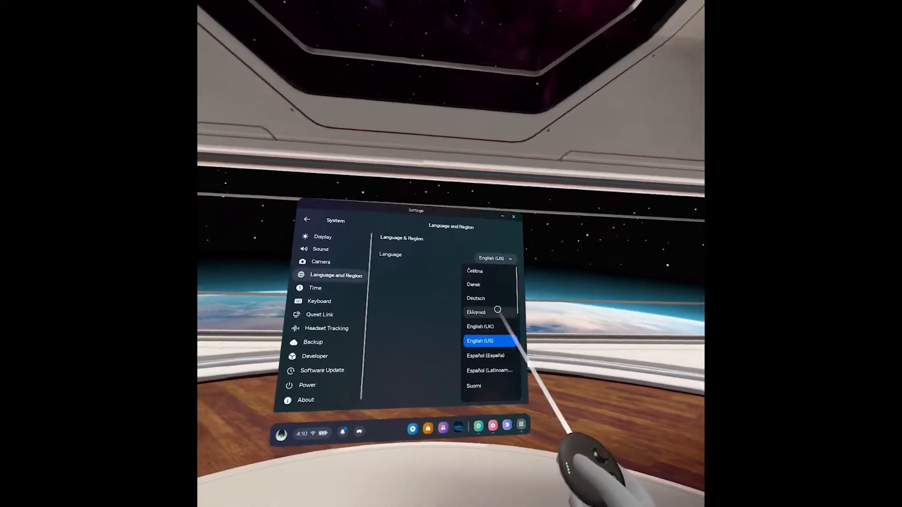
click(480, 326)
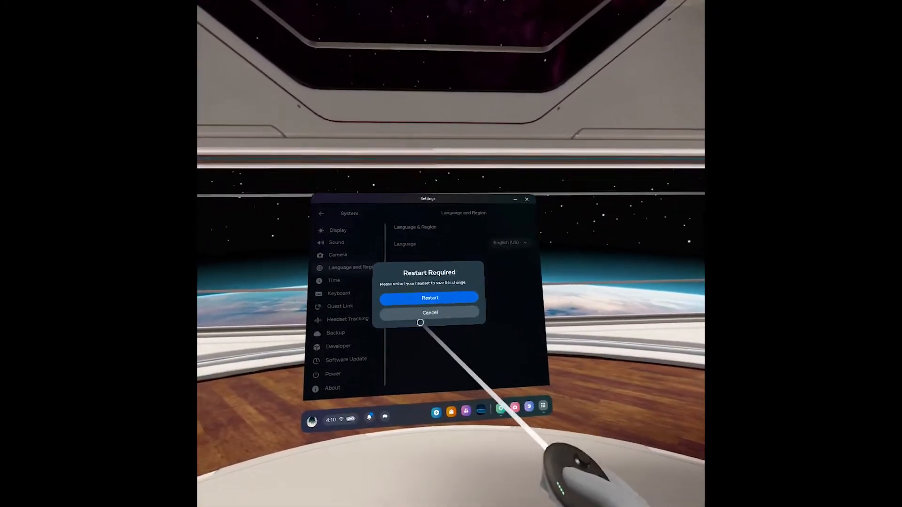
click(429, 313)
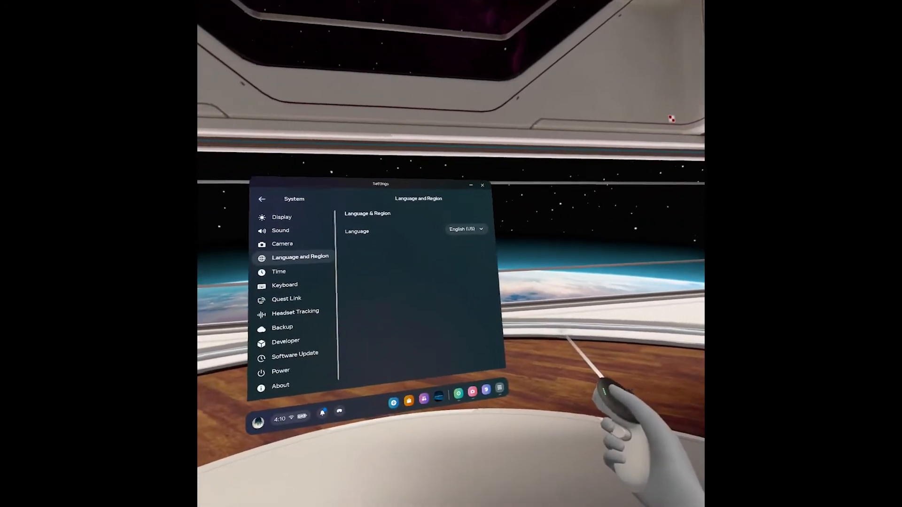